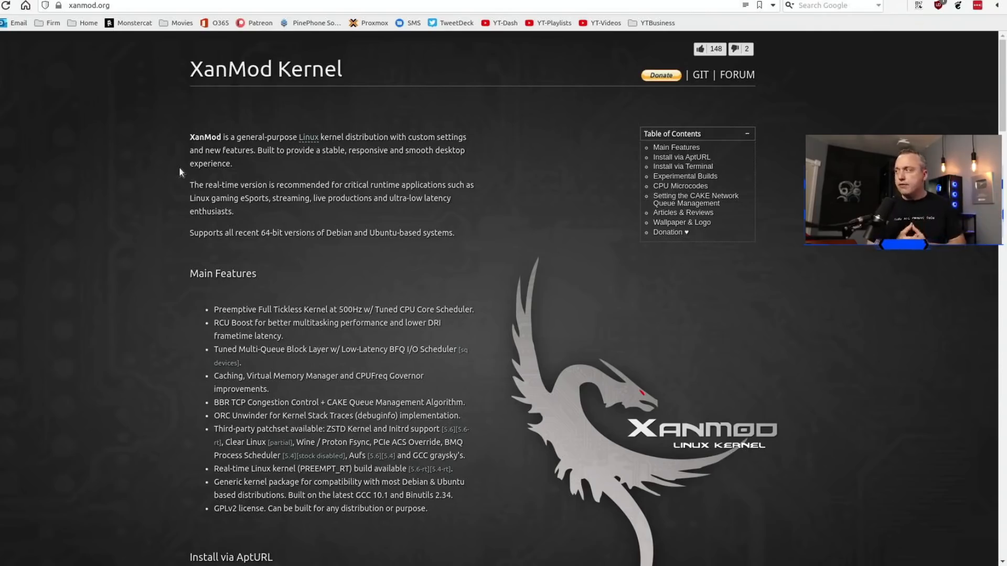
Confirm kernel 5.6.13-generic with neofetch and reboot the machine with sudo reboot.
{"action": "scroll", "scroll_direction": "down", "scroll_amount": 3}
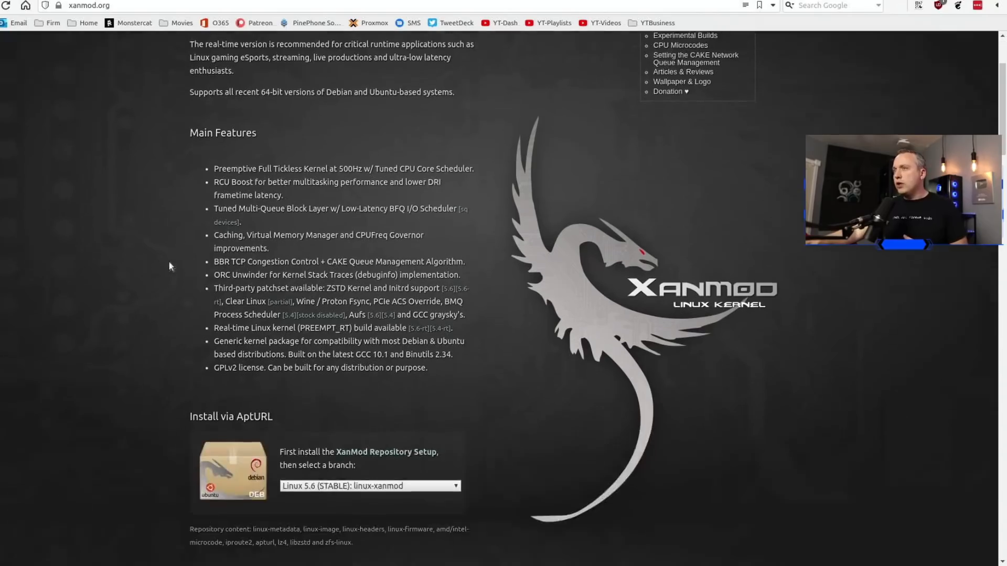
{"action": "scroll", "scroll_direction": "down", "scroll_amount": 3}
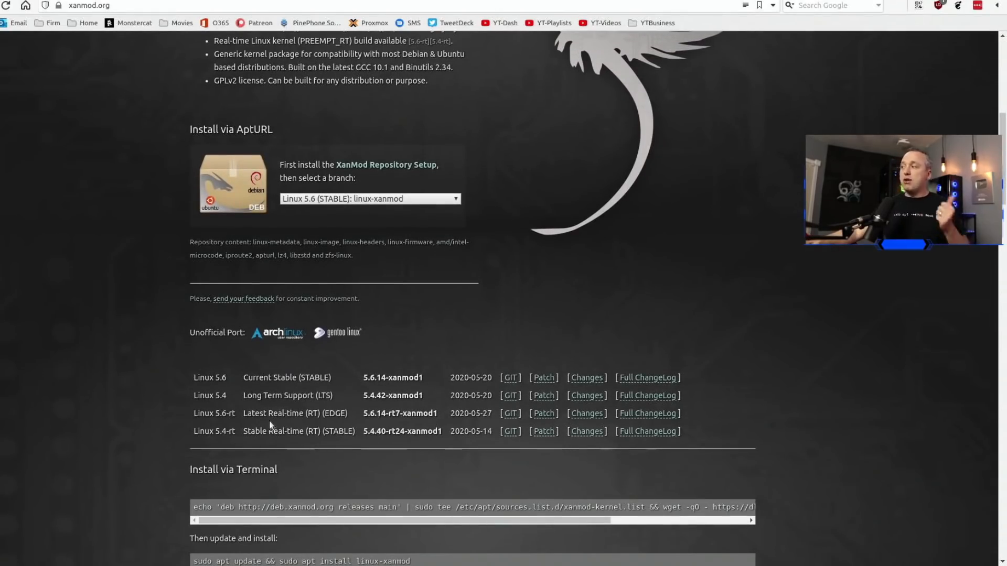
{"action": "mouse_move", "coordinate": [284, 423]}
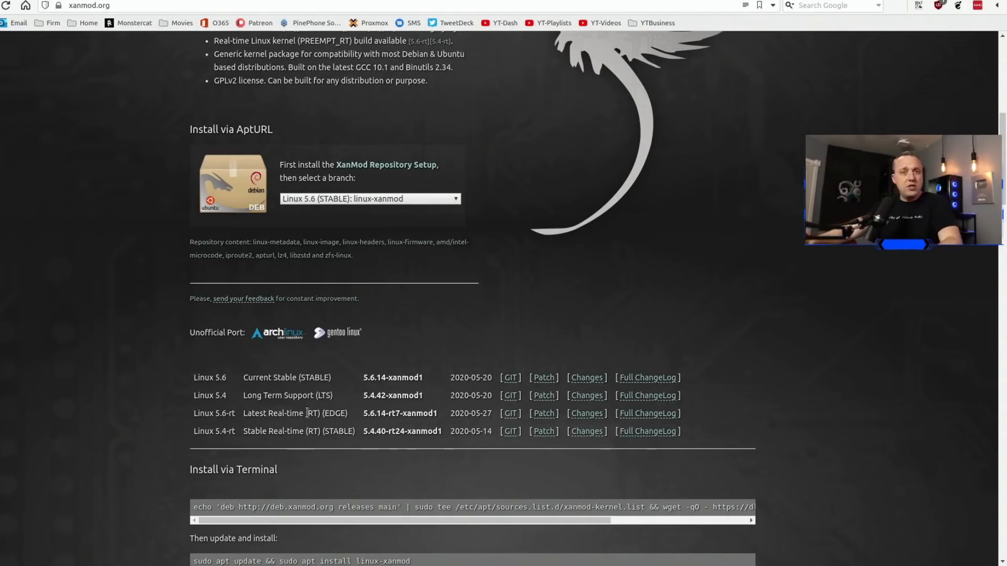
{"action": "scroll", "scroll_direction": "down", "scroll_amount": 3}
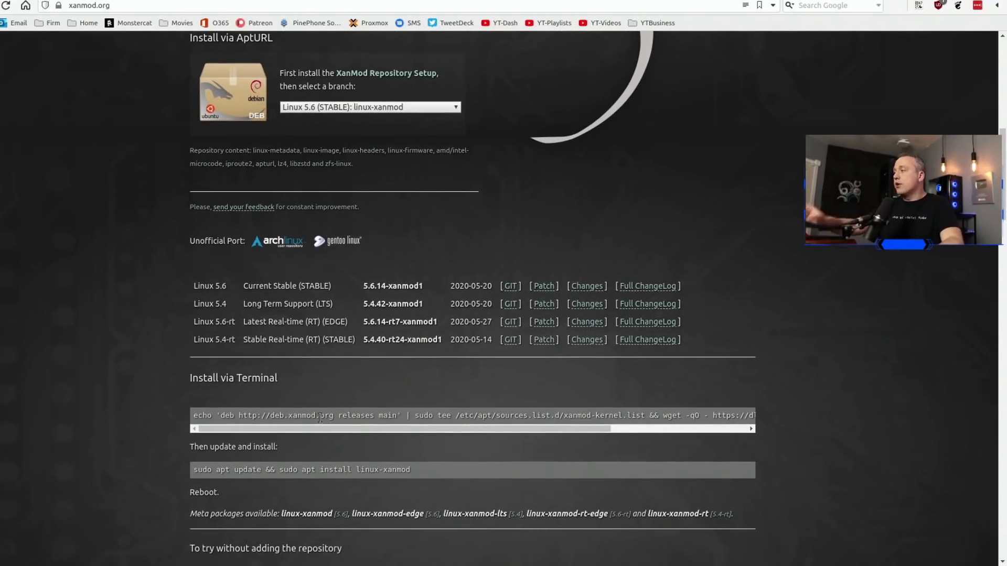
{"action": "scroll", "scroll_direction": "down", "scroll_amount": 3}
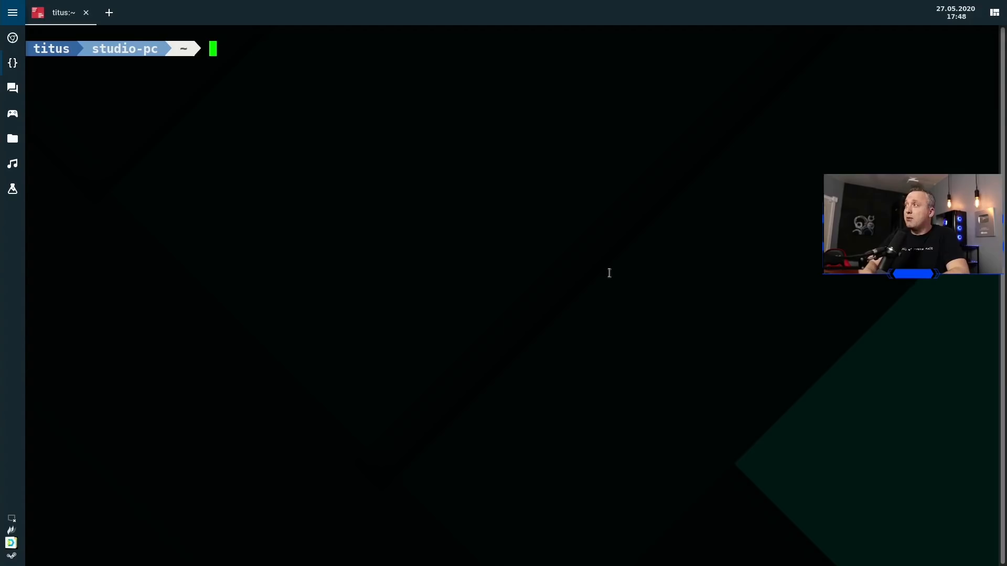
{"action": "type", "text": "neofetch"}
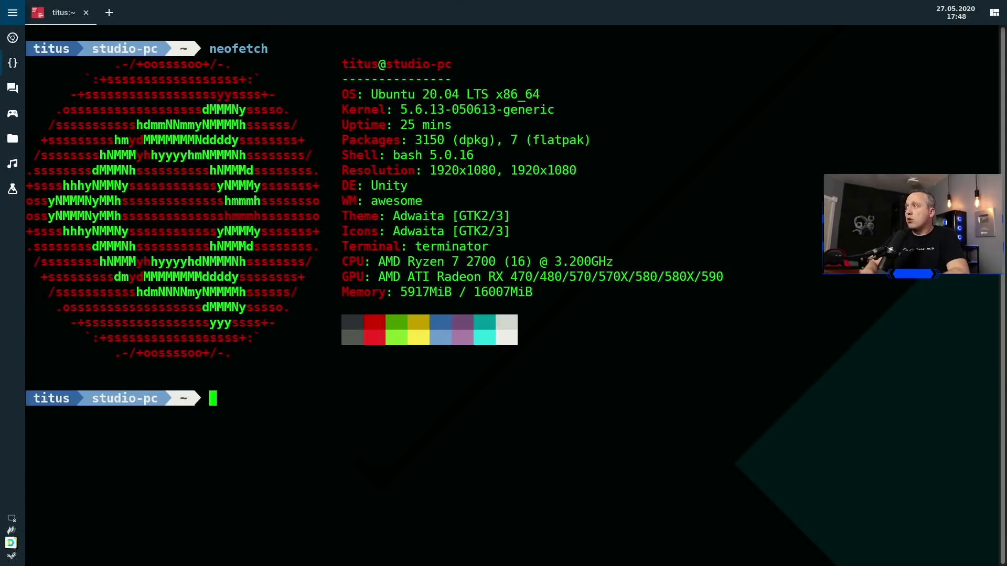
{"action": "type", "text": "sudo reboot"}
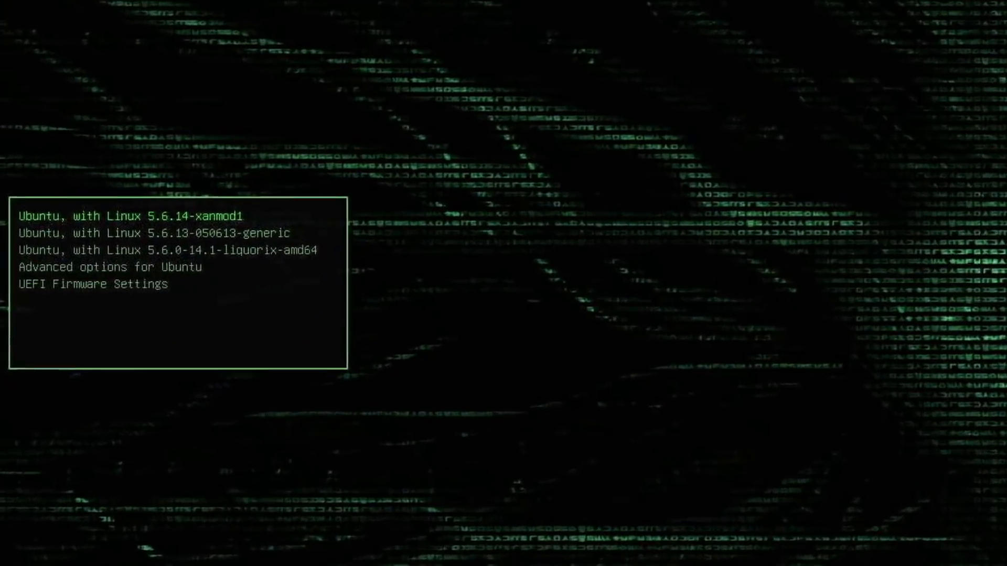
Boot Ubuntu with the Linux 5.6.0-14.1-liquorix-amd64 kernel from the GRUB menu.
{"action": "key", "text": "Down"}
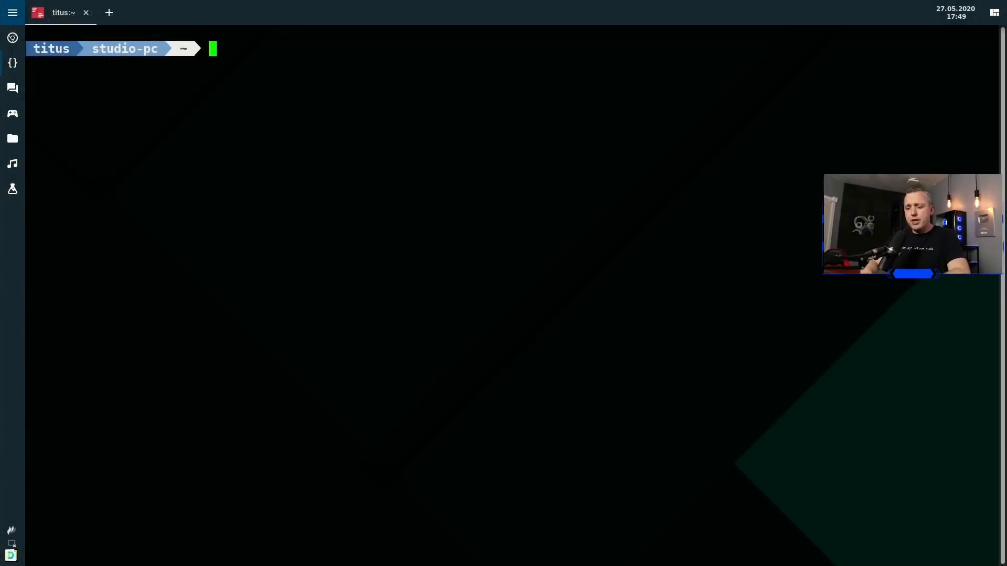
Verify the Liquorix kernel with neofetch and launch phoronix-test-suite run shadowofthetombraider.
{"action": "type", "text": "neofetch"}
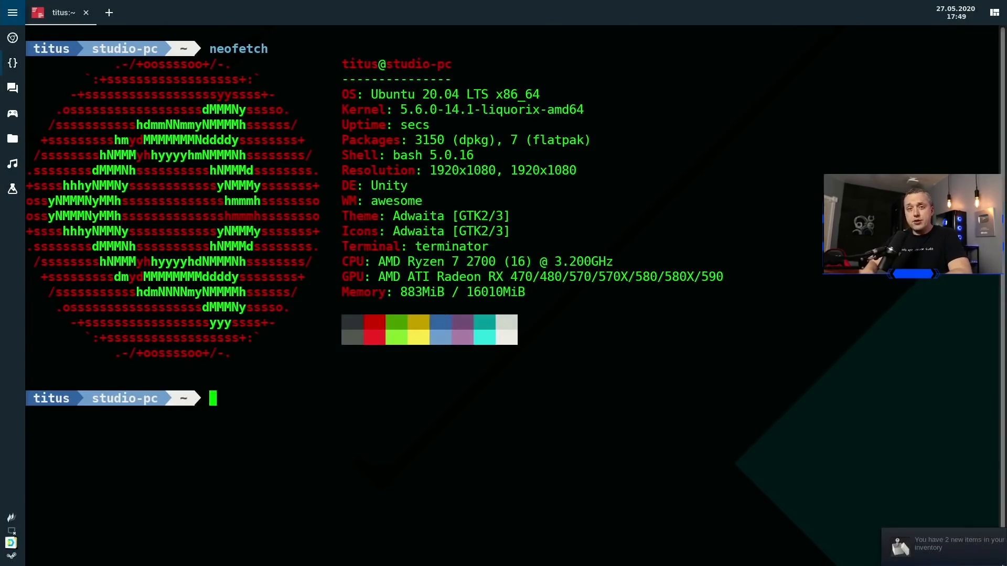
{"action": "type", "text": "phoronix-test-suite"}
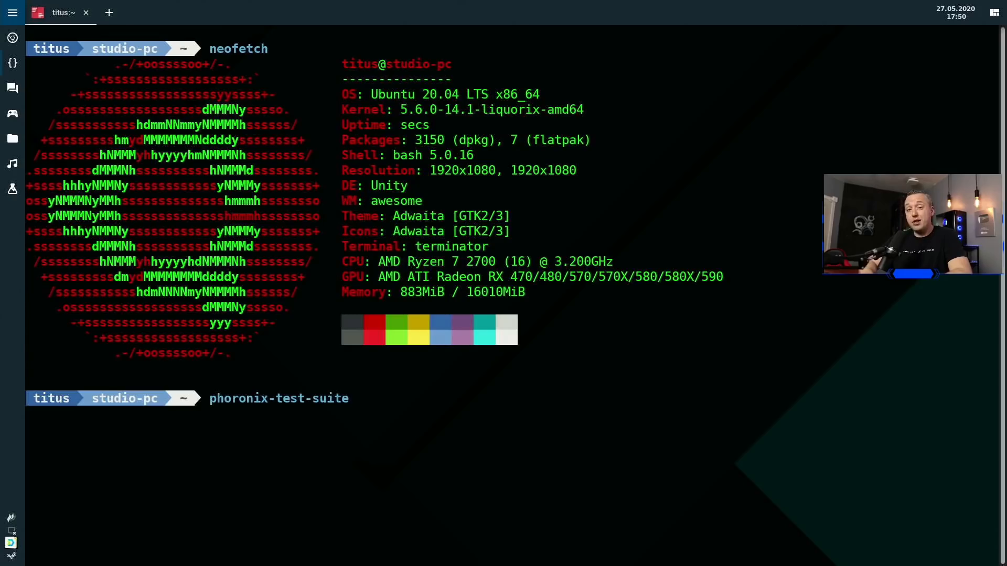
{"action": "type", "text": "run"}
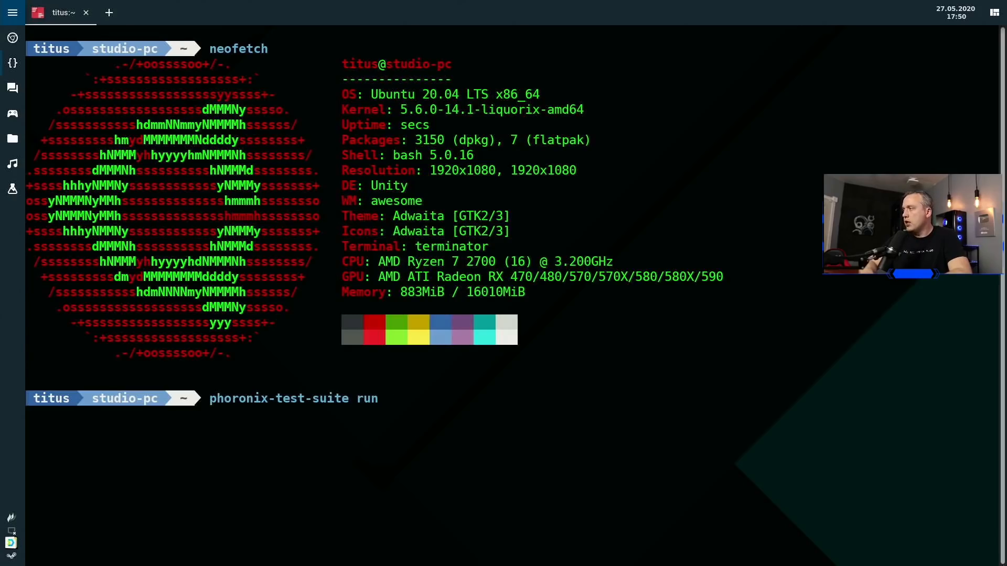
{"action": "type", "text": "shadowoft"}
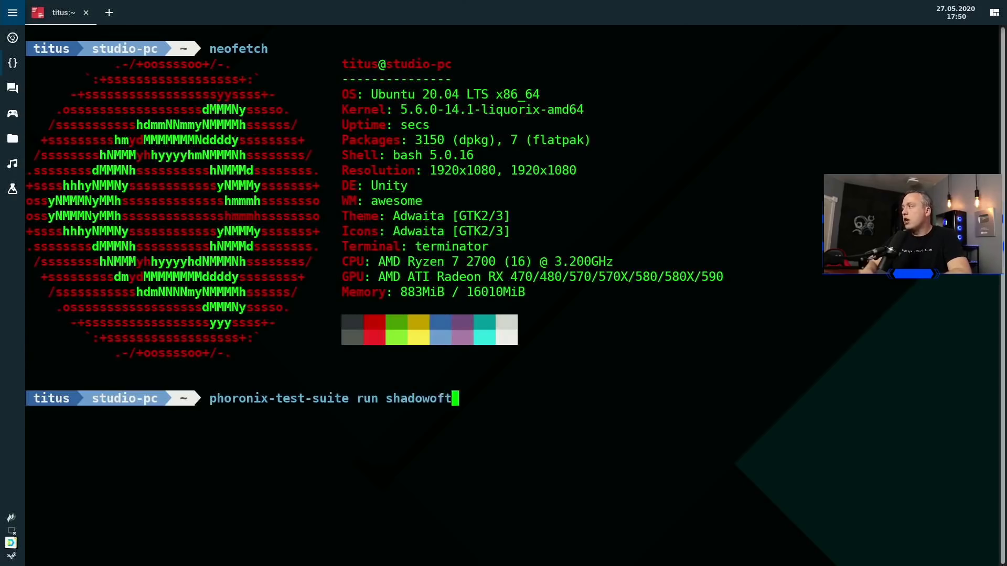
{"action": "type", "text": "hetombrad"}
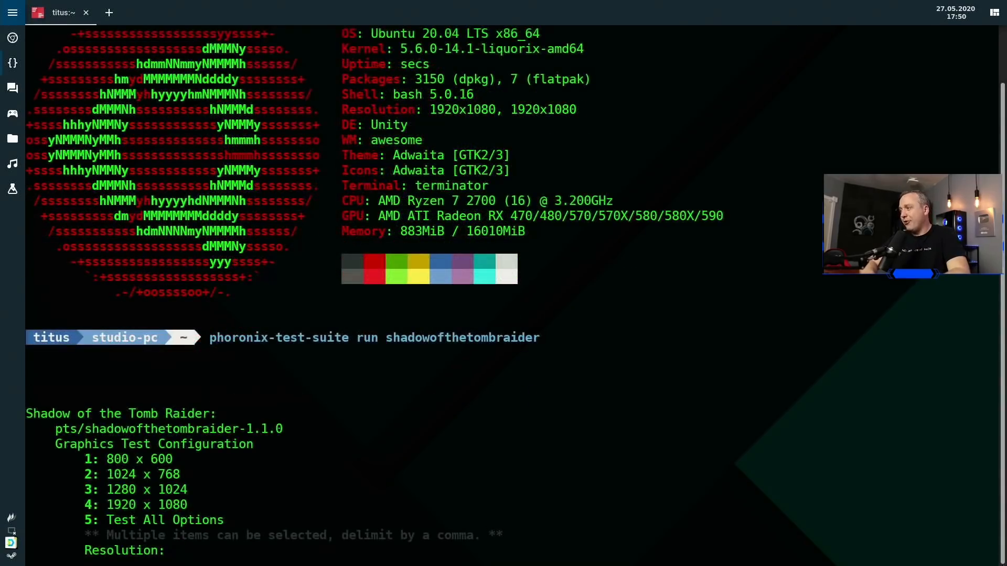
Choose 1920 x 1080 resolution (4), Highest preset (5) and SMAAT2x anti-aliasing (4).
{"action": "type", "text": "4"}
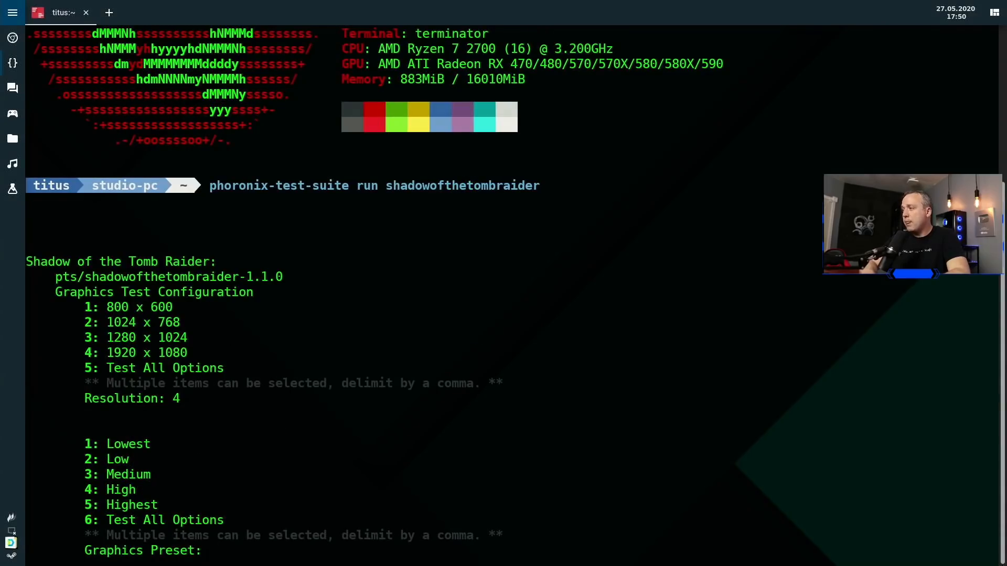
{"action": "type", "text": "5"}
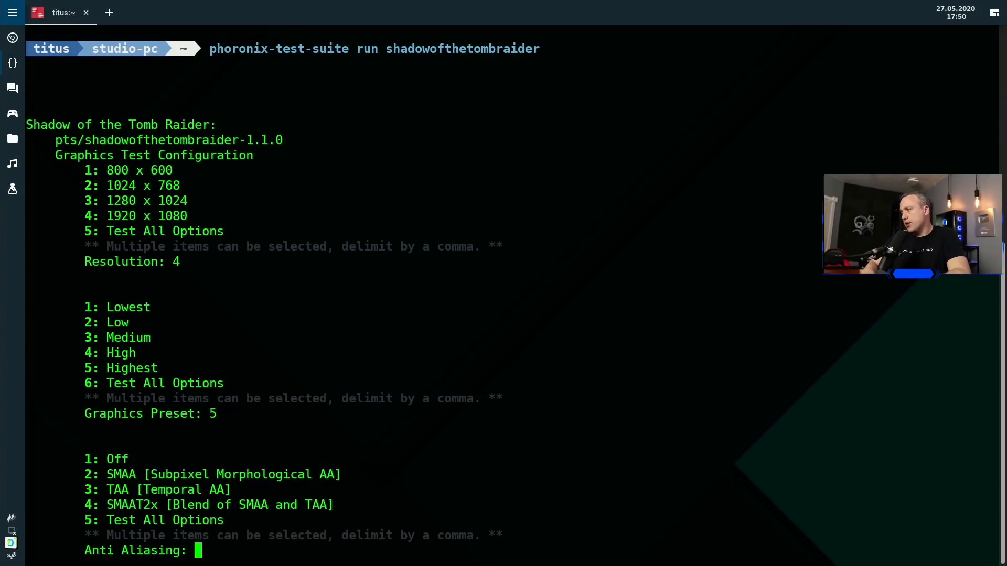
{"action": "type", "text": "4"}
{"action": "type", "text": "x"}
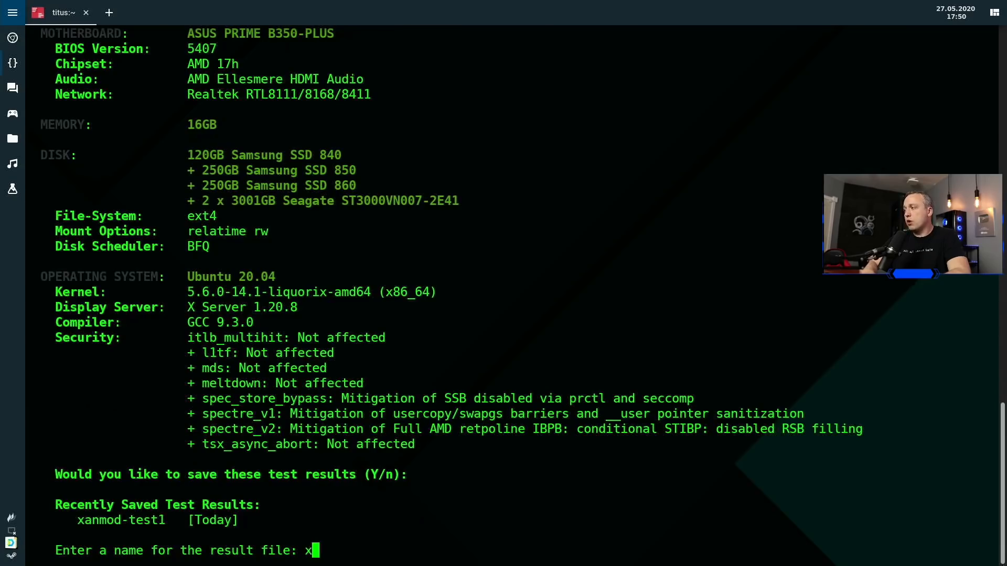
Name the result file xanmod-test1 and the test run liquorix 5.6.14.
{"action": "type", "text": "anmod-test1"}
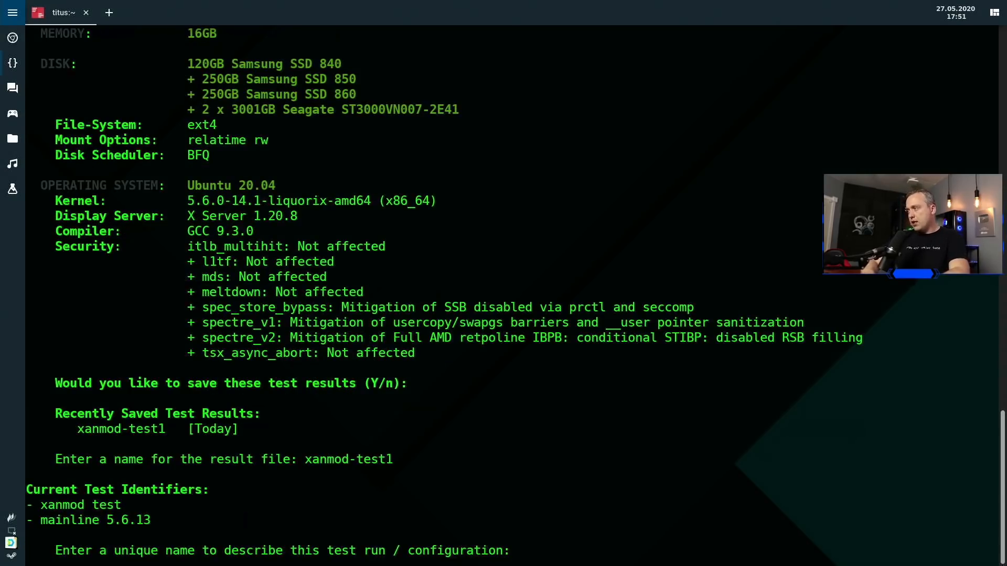
{"action": "type", "text": "liqui"}
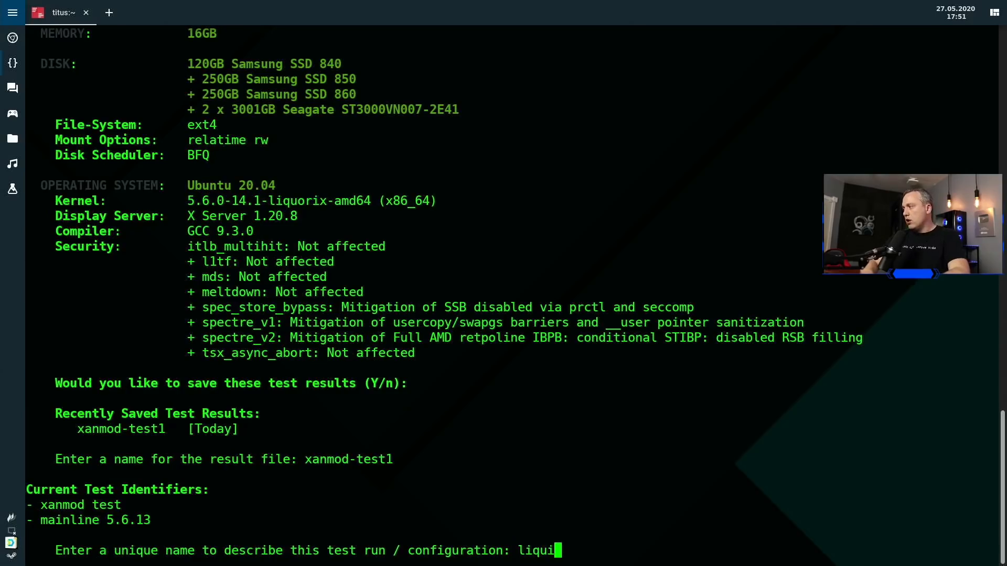
{"action": "type", "text": "orix"}
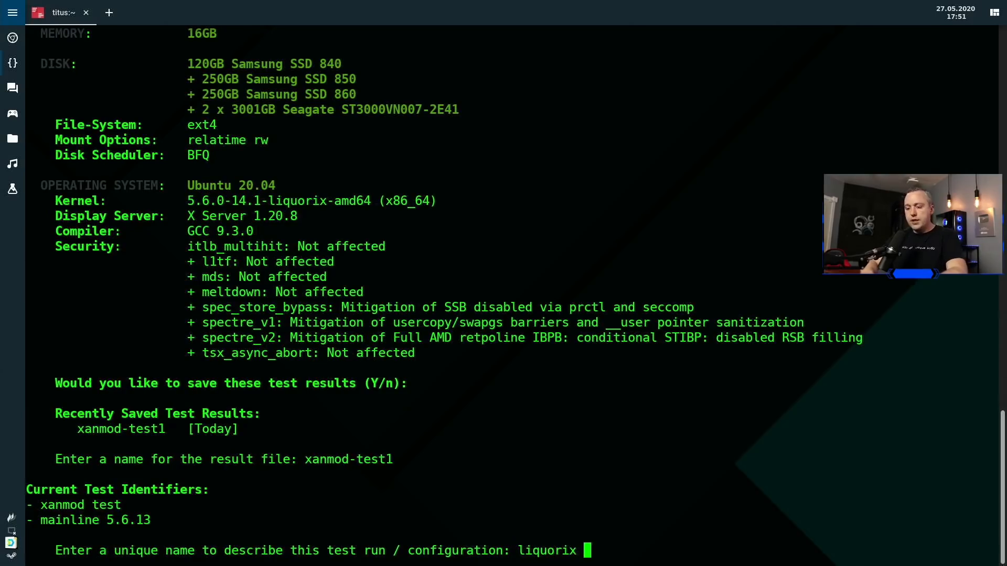
{"action": "type", "text": "5.6."}
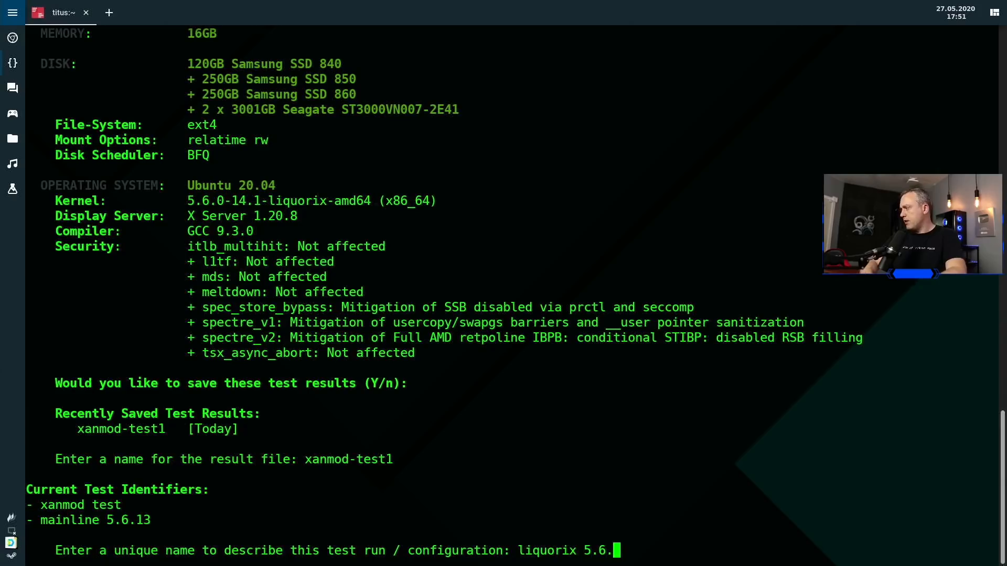
{"action": "type", "text": "14"}
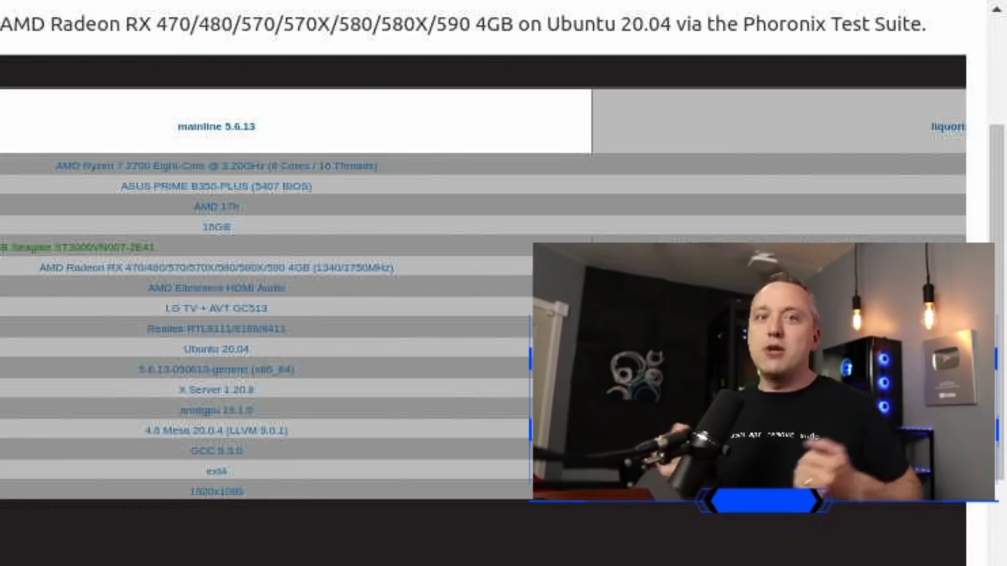
Scroll to the Shadow of the Tomb Raider chart and results table comparing the three kernels.
{"action": "scroll", "scroll_direction": "down", "scroll_amount": 3}
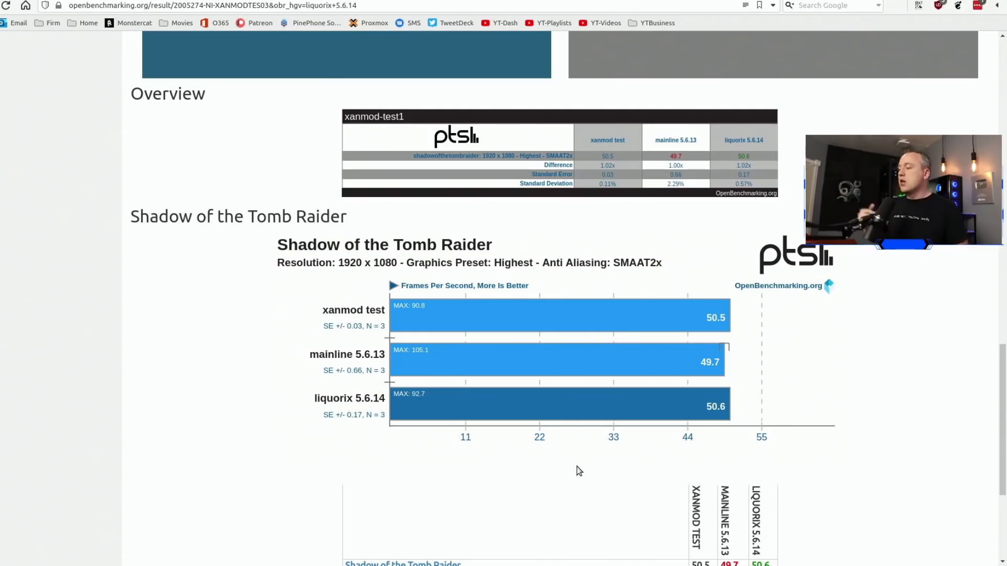
{"action": "scroll", "scroll_direction": "down", "scroll_amount": 3}
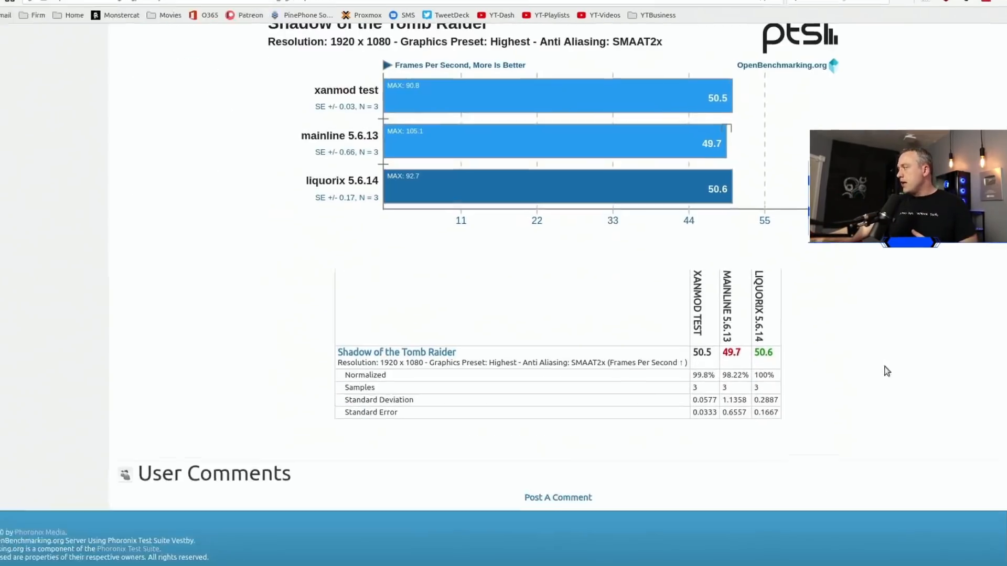